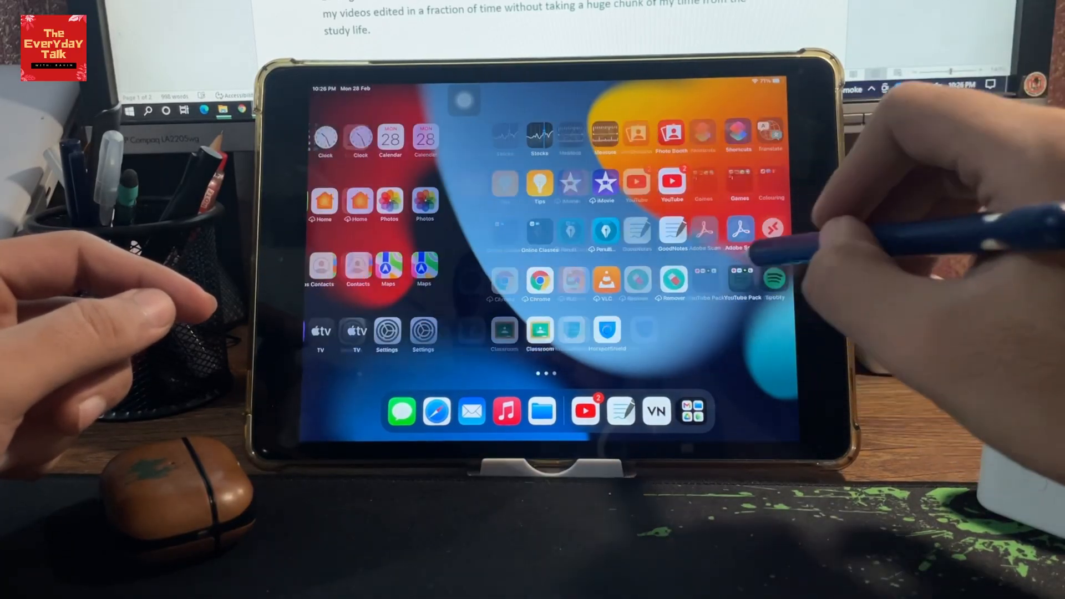
Step: Launch VN Video Editor from the Home Screen Dock to reach its Studio project list
scroll(left, 3)
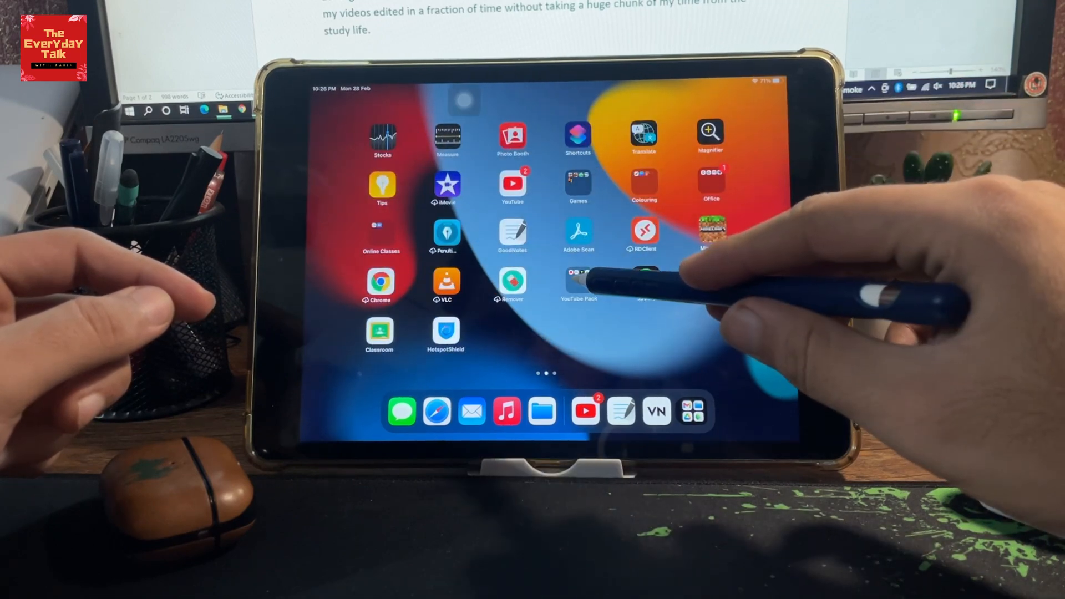
click(654, 410)
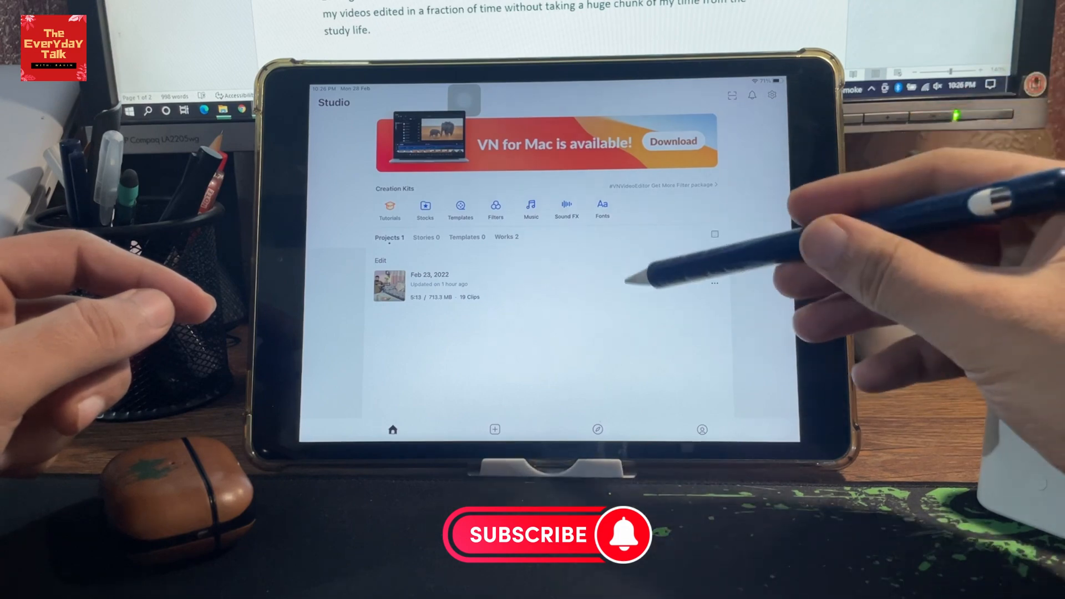
mouse_move(611, 285)
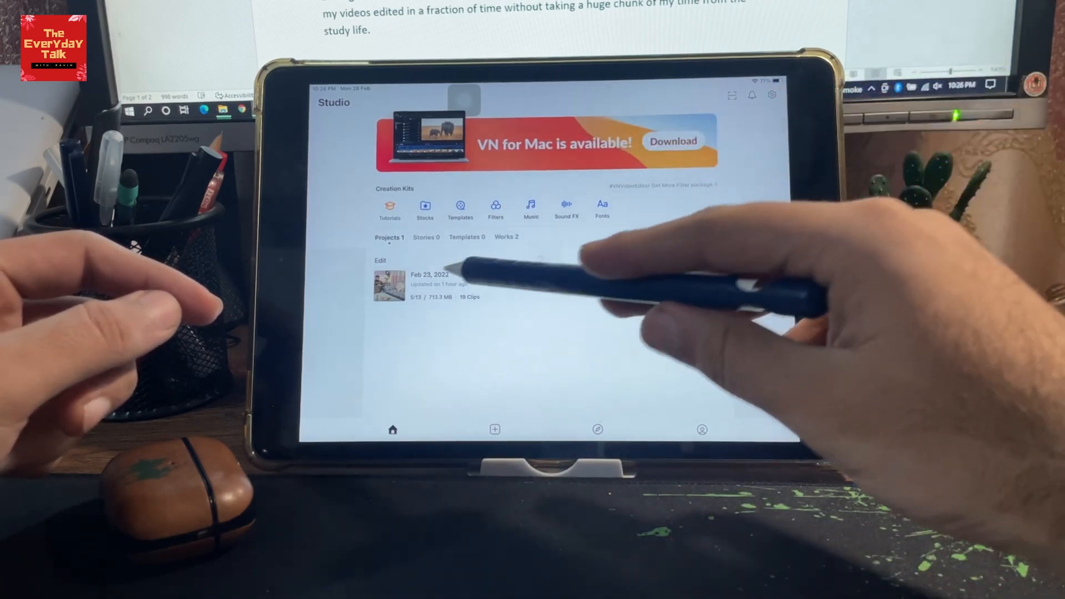
Step: Load the Feb 23, 2022 project on the timeline and select an overlay layer for editing
click(389, 285)
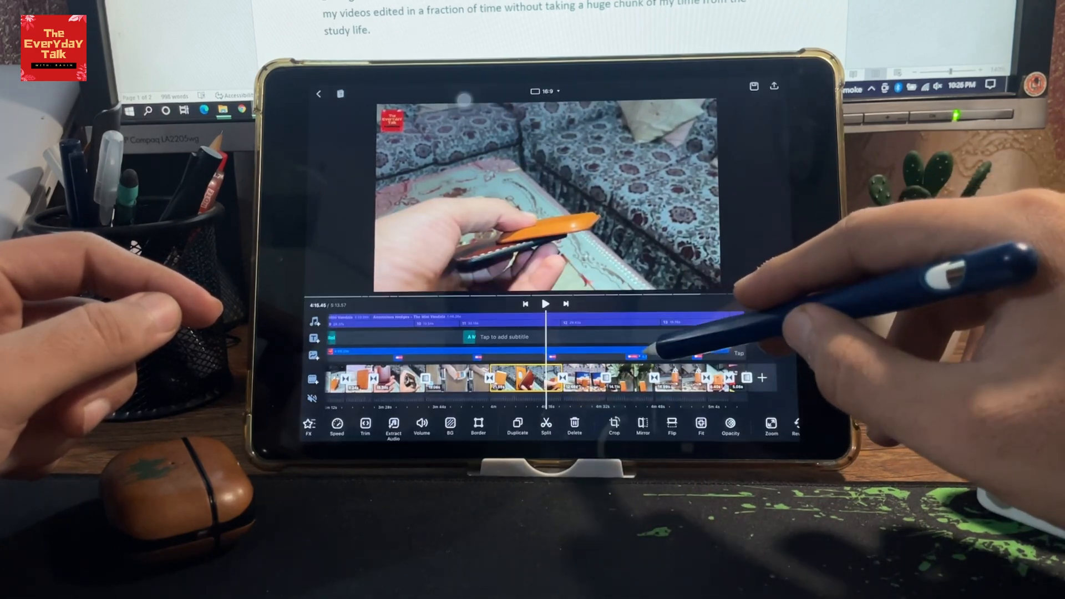
click(557, 353)
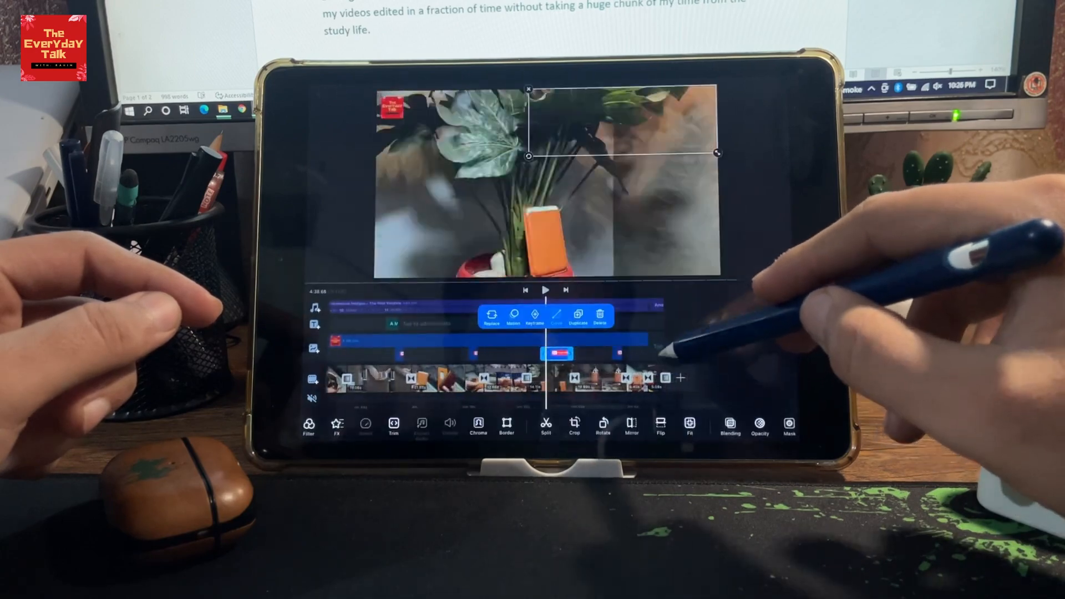